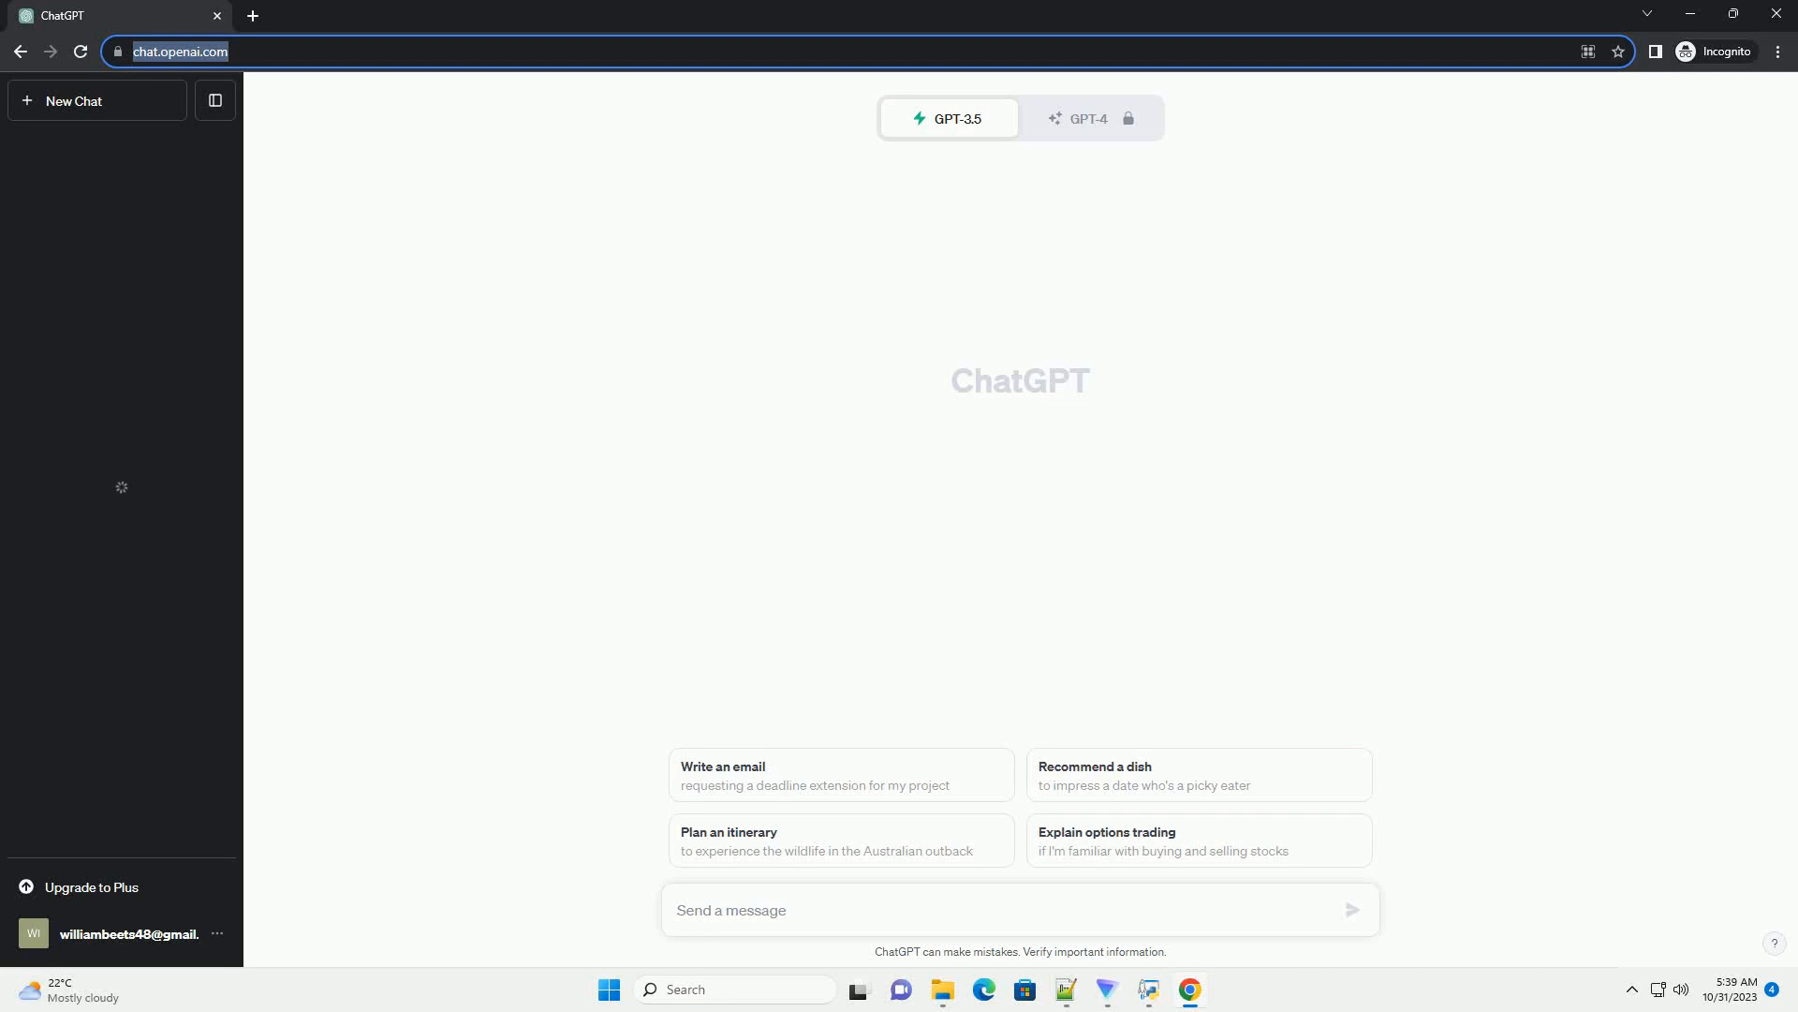
Step: Send a new-chat prompt requesting a Python tutorial on editing list indices in a for loop
left_click(729, 910)
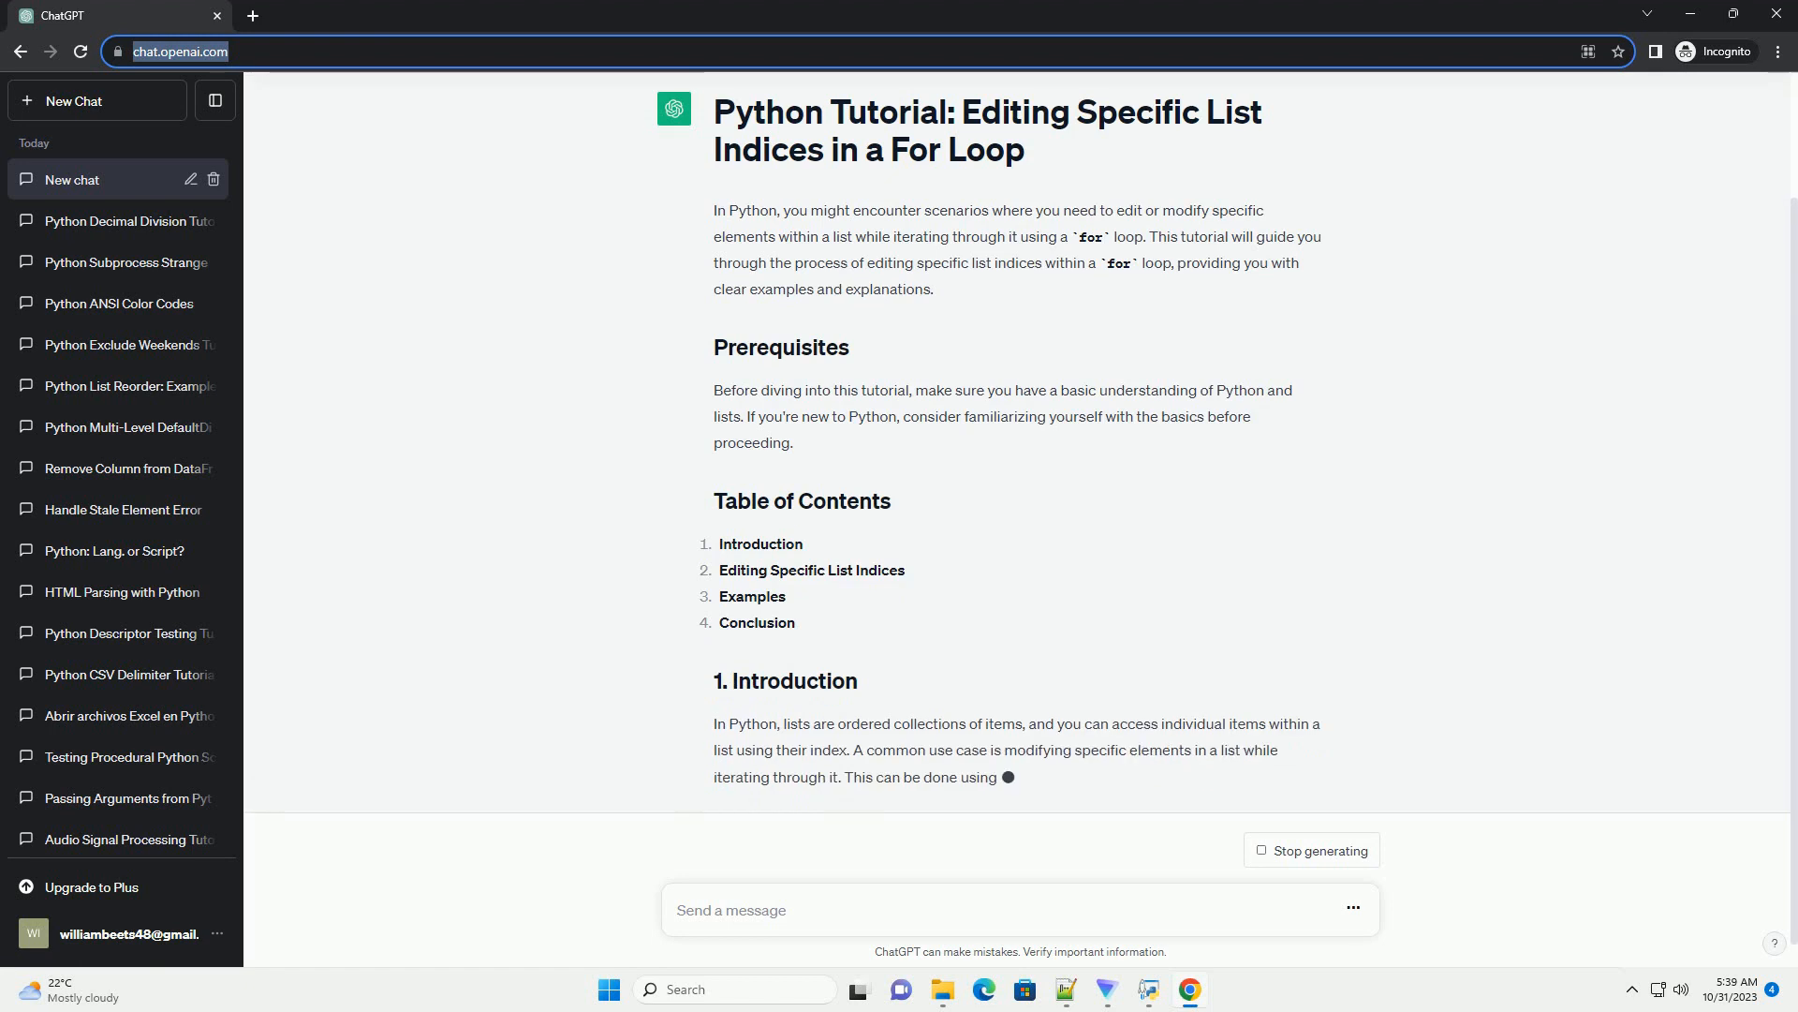
Step: Scroll down to read the editing steps and Example 1 adding 10 to each element
scroll("down", 3)
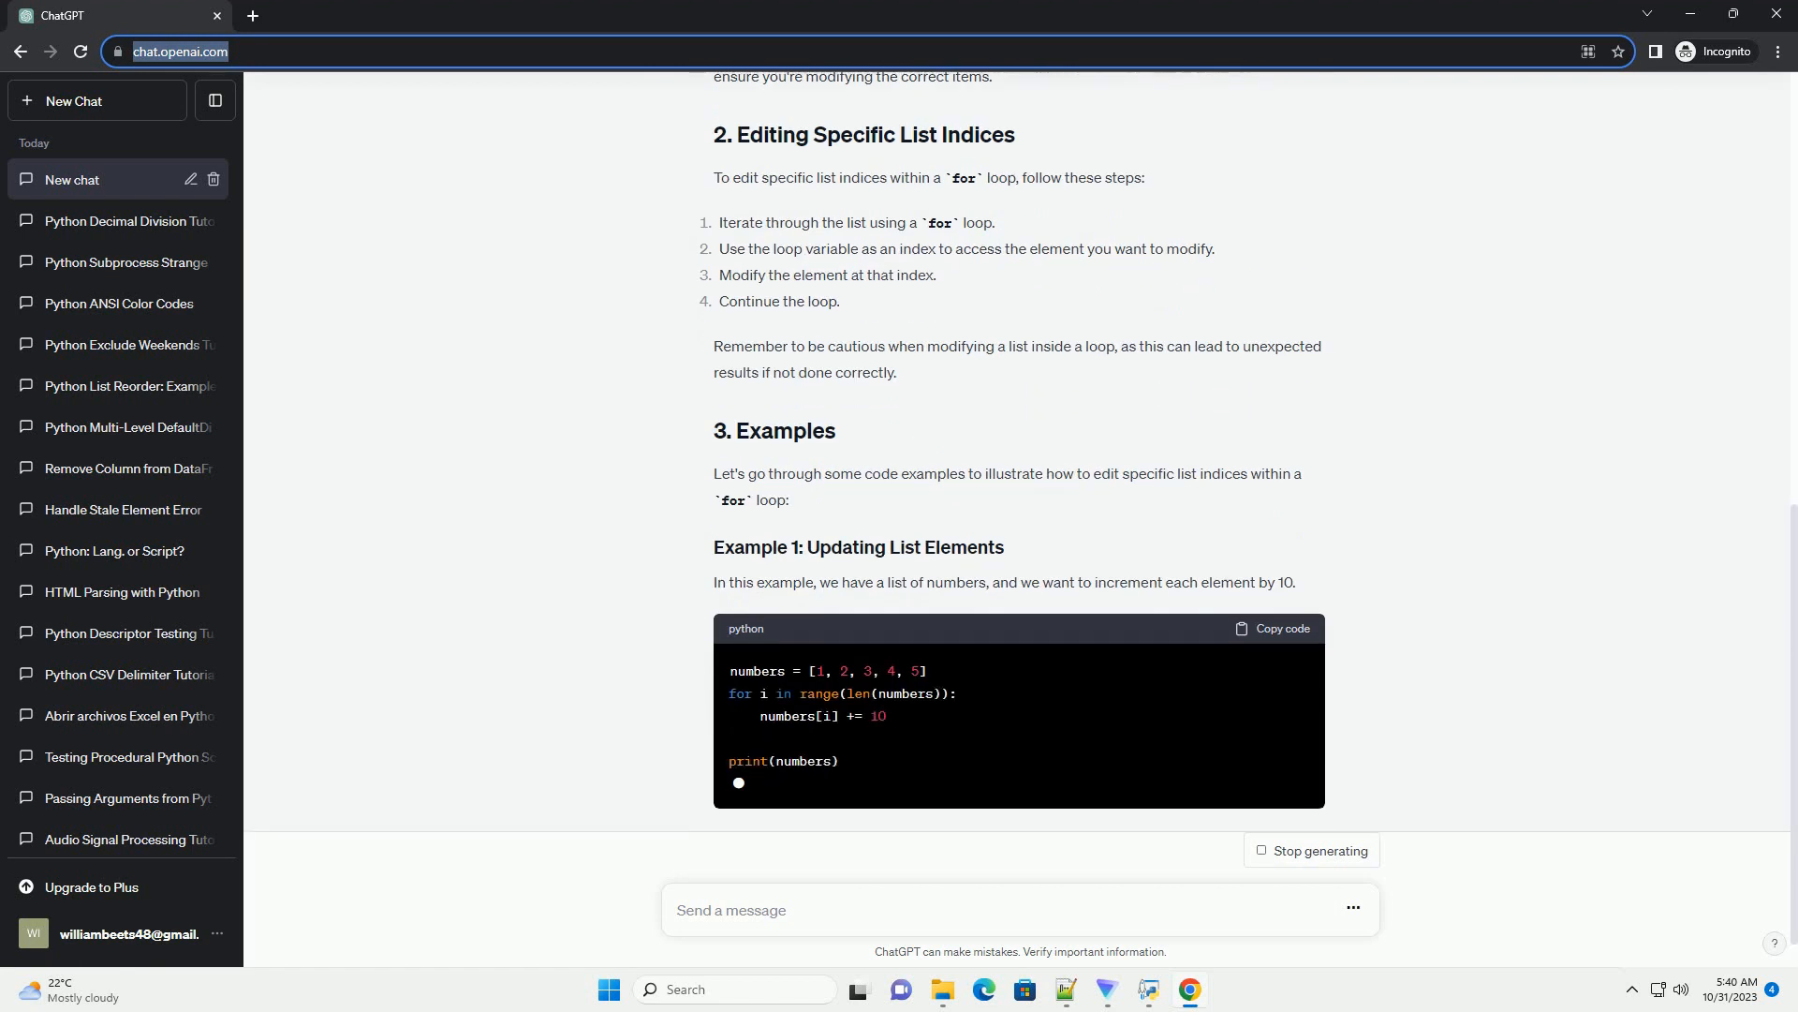
Step: Scroll through Example 2 removing elements below 5, its output, the caution note and conclusion
scroll("down", 3)
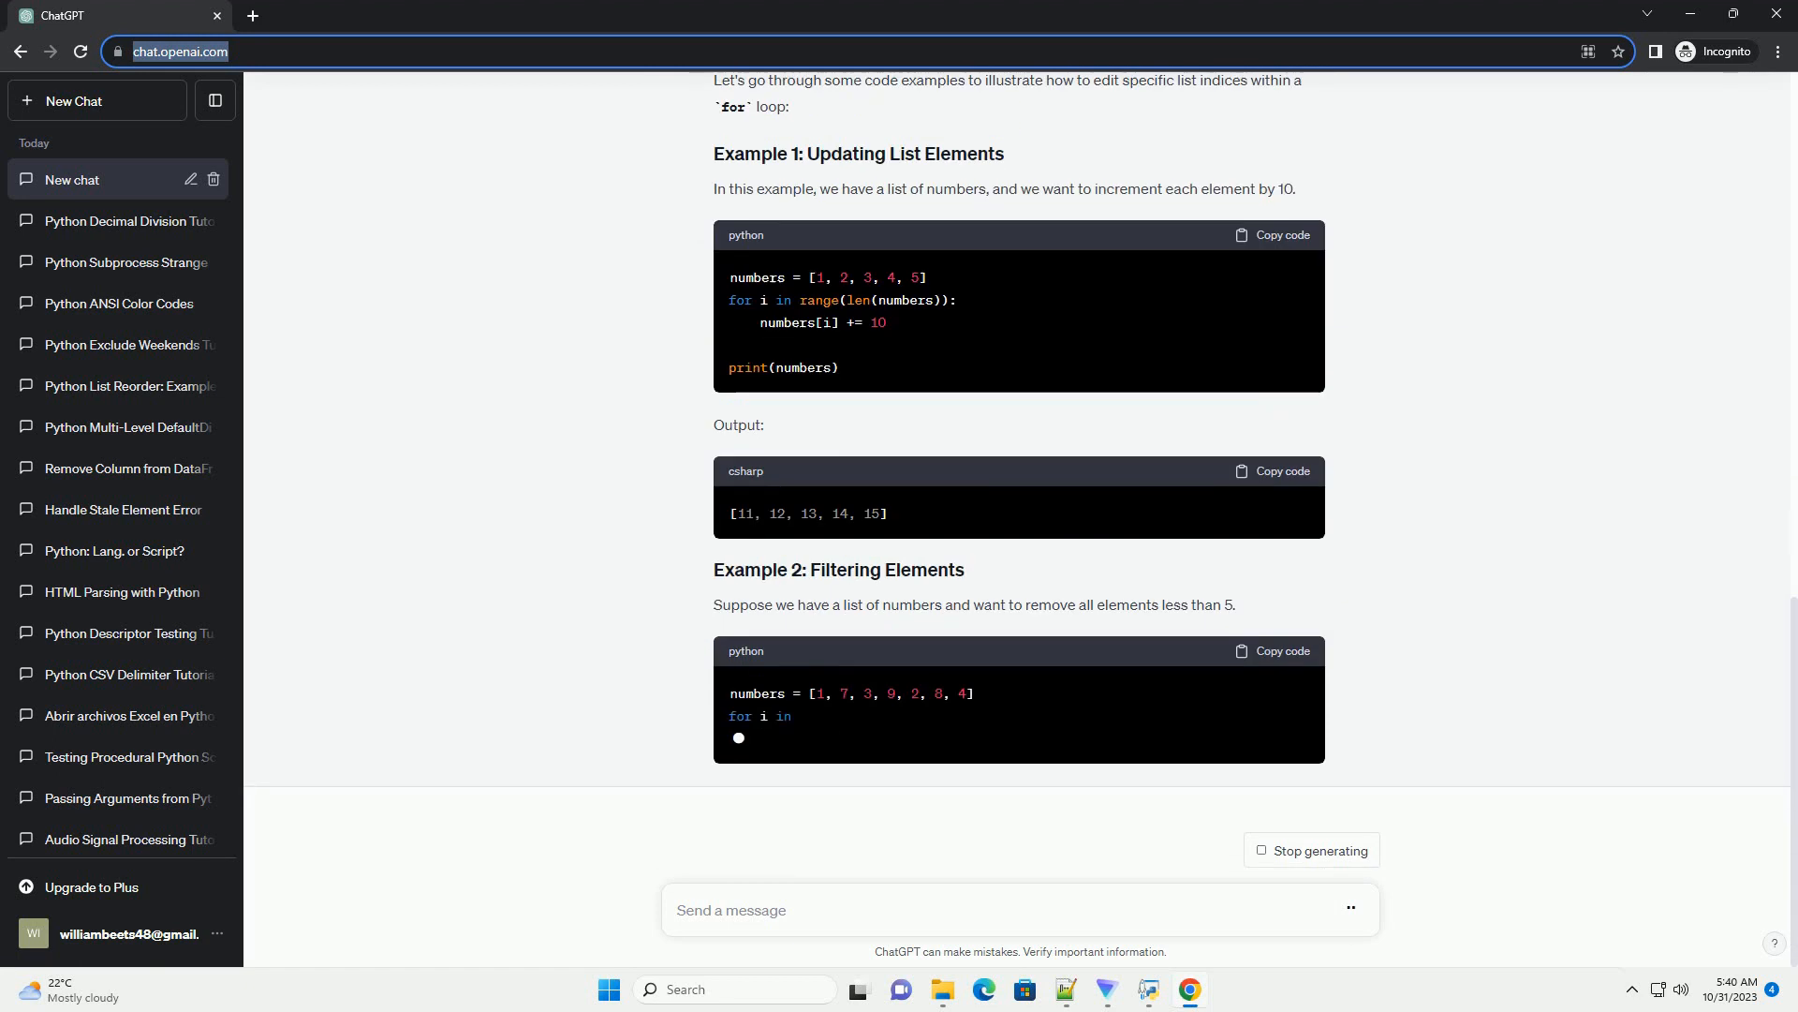
scroll("down", 3)
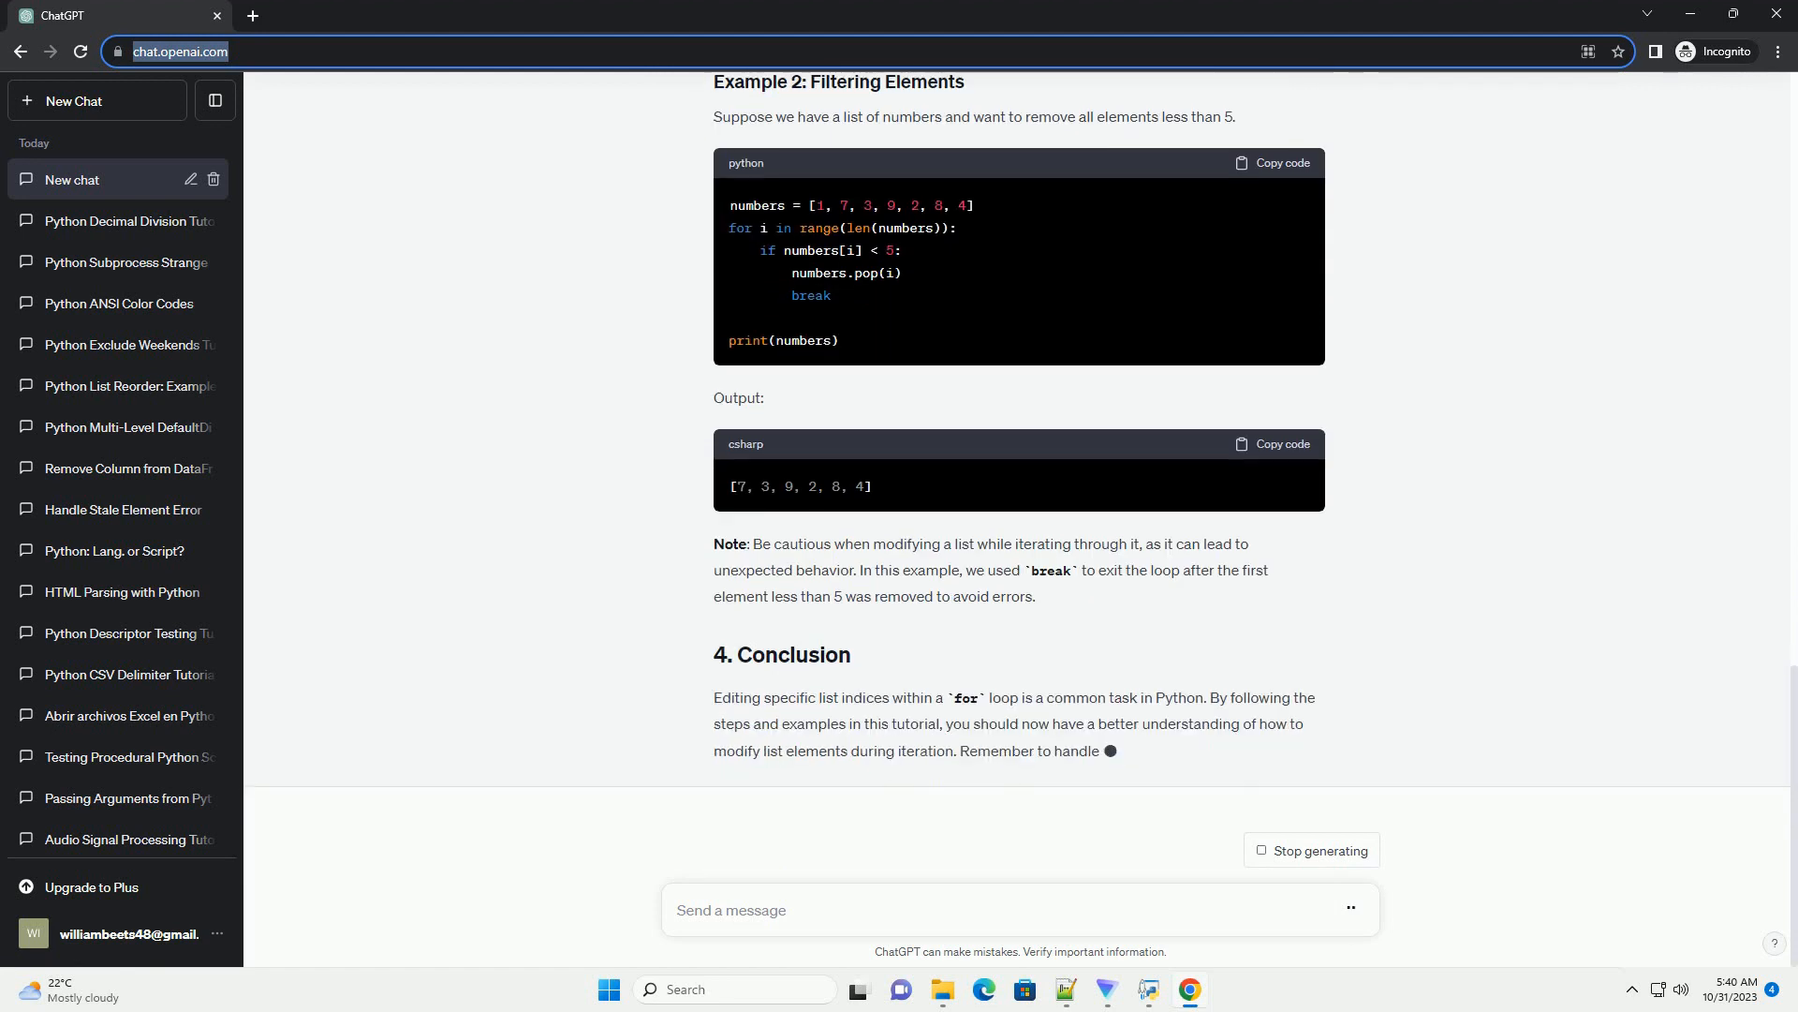
scroll("down", 3)
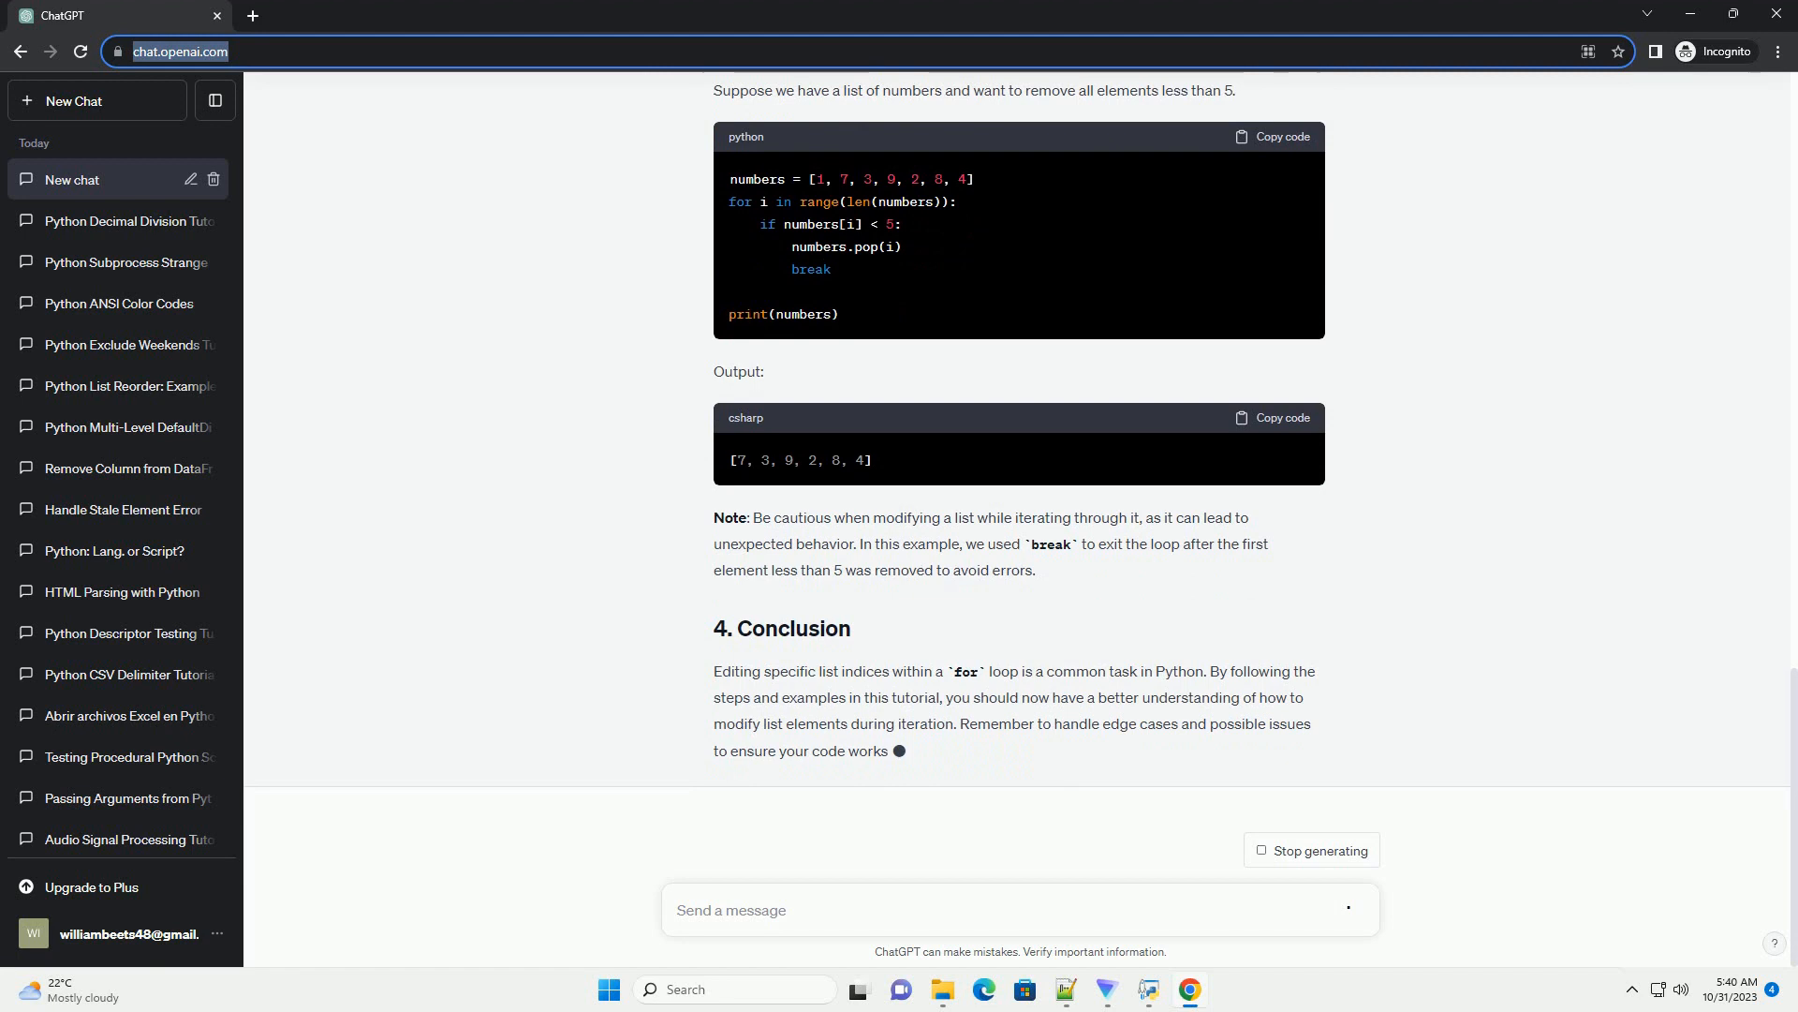